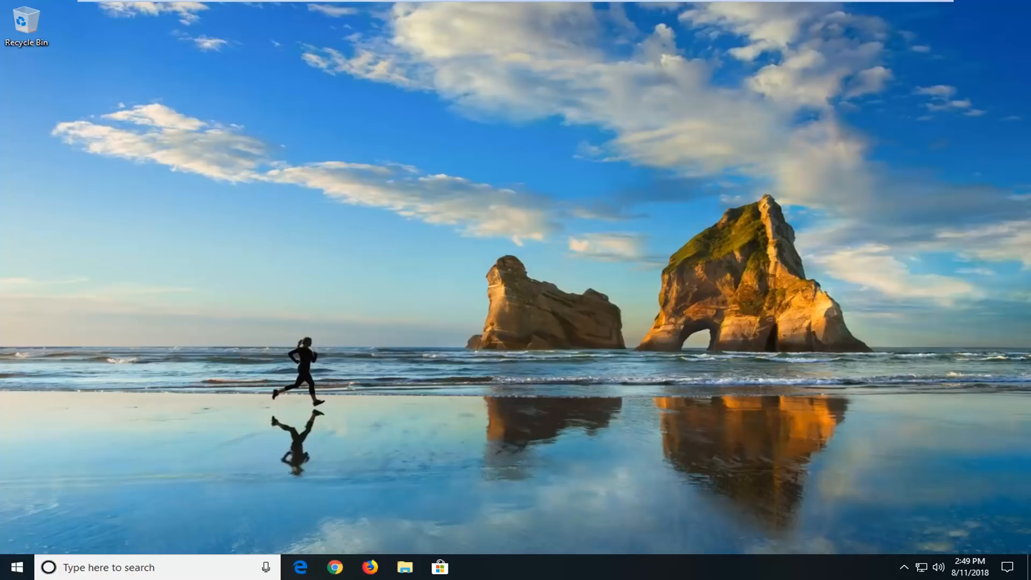
Step: Search cmd in Start and launch Command Prompt as administrator
click(13, 567)
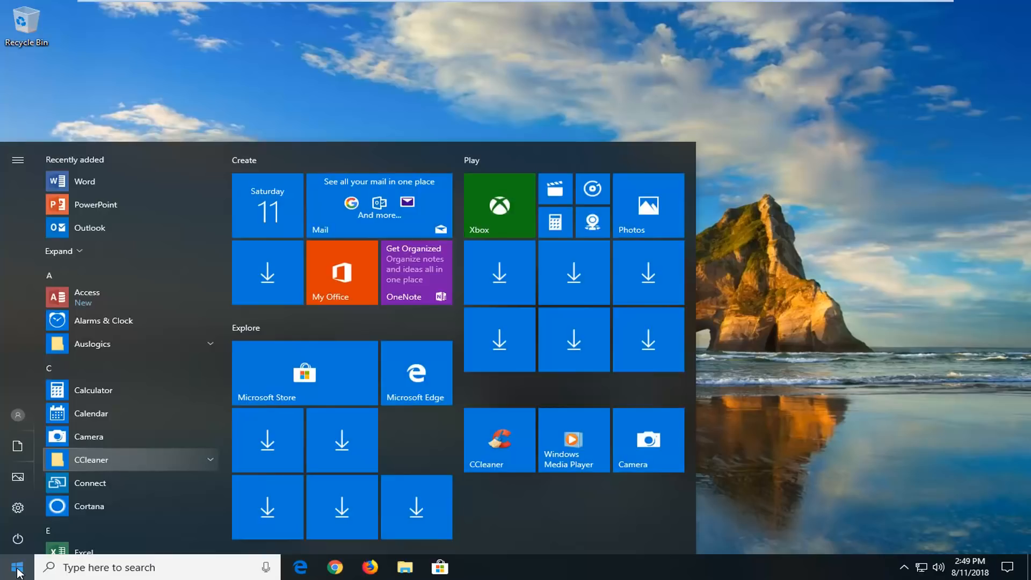
text(cmd)
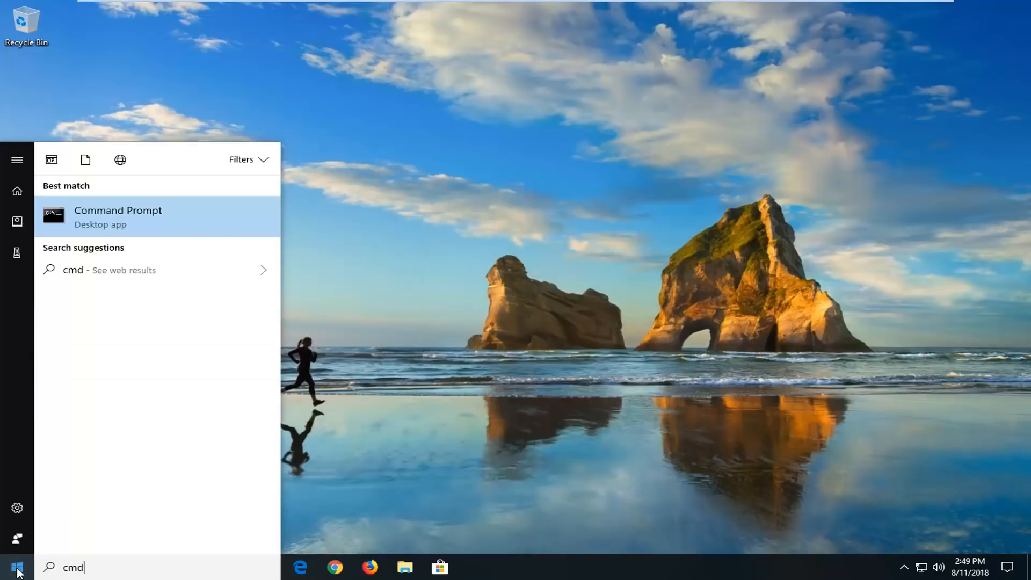
mouse_move(79, 387)
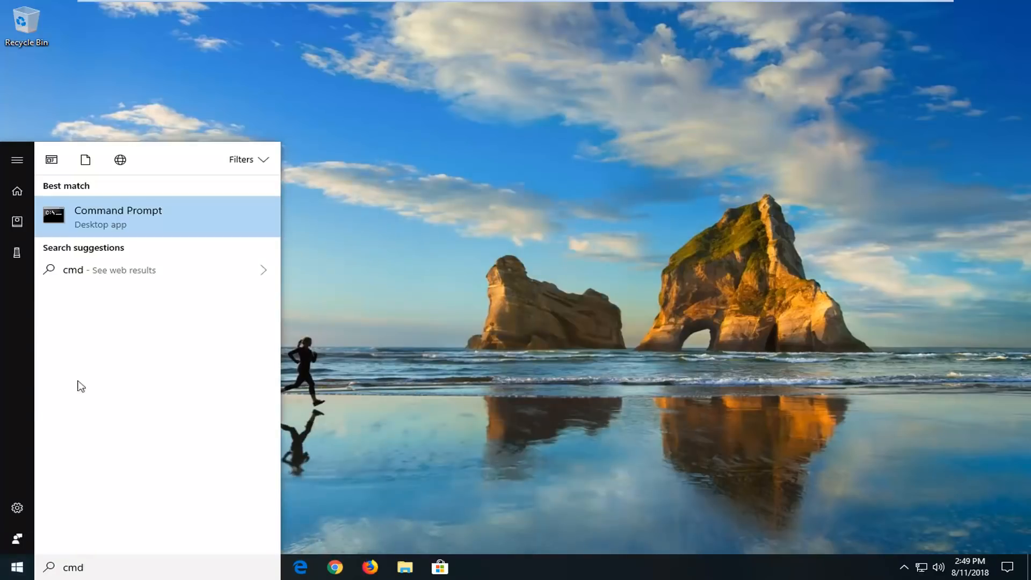
right_click(118, 216)
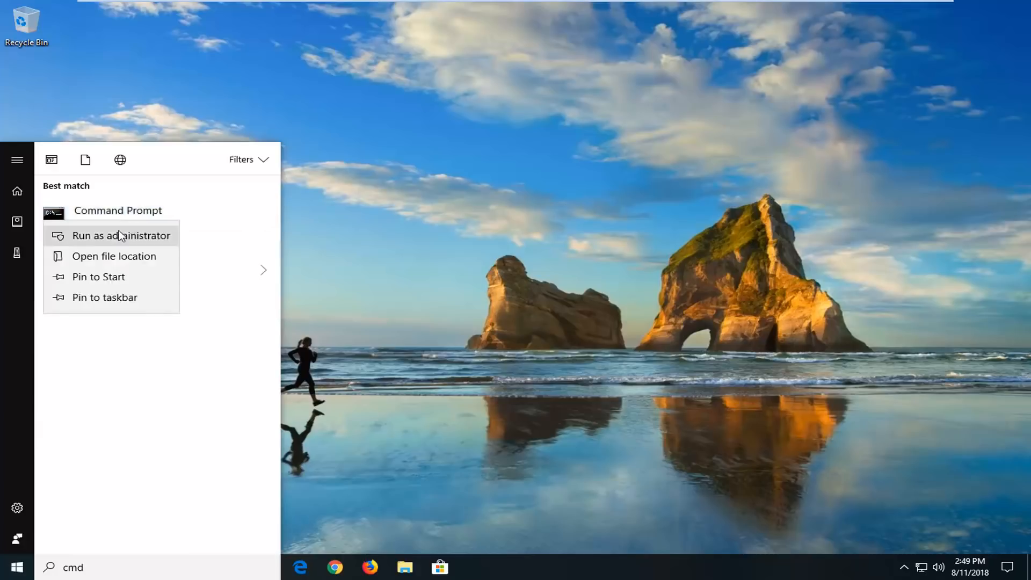
click(122, 236)
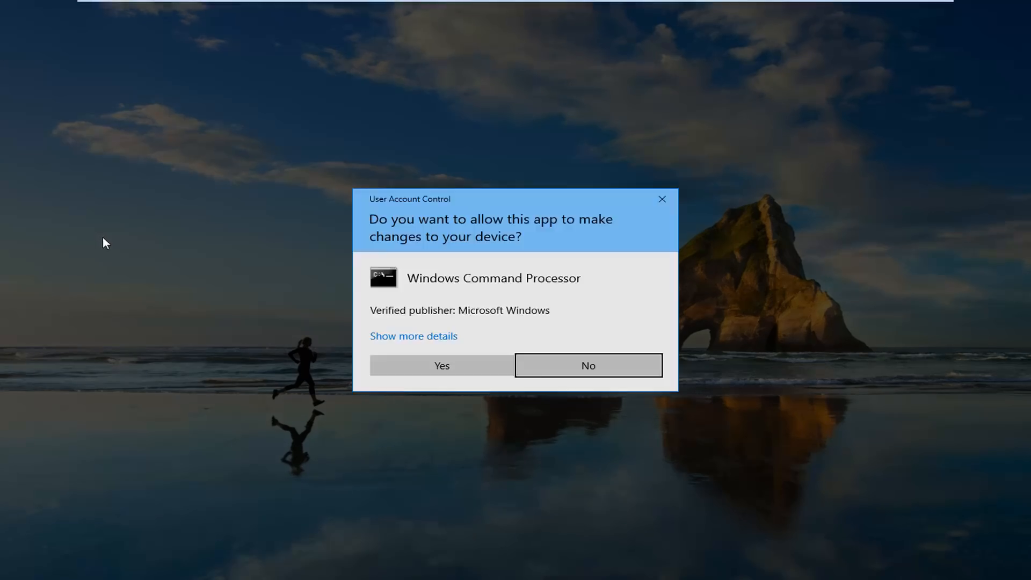
mouse_move(402, 213)
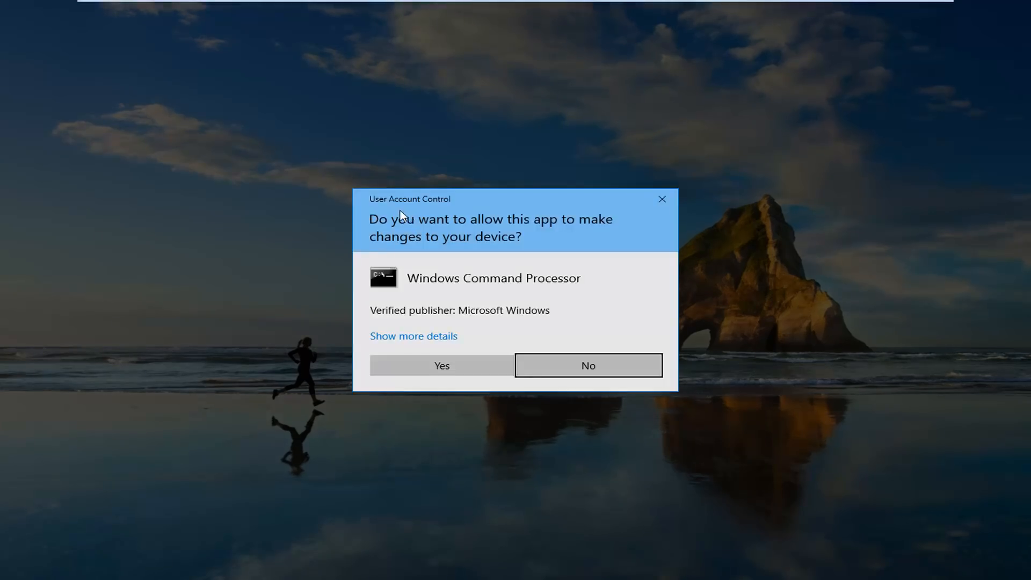
Step: Allow the elevation prompt and run slmgr -rearm in the admin Command Prompt
click(441, 365)
text(sl)
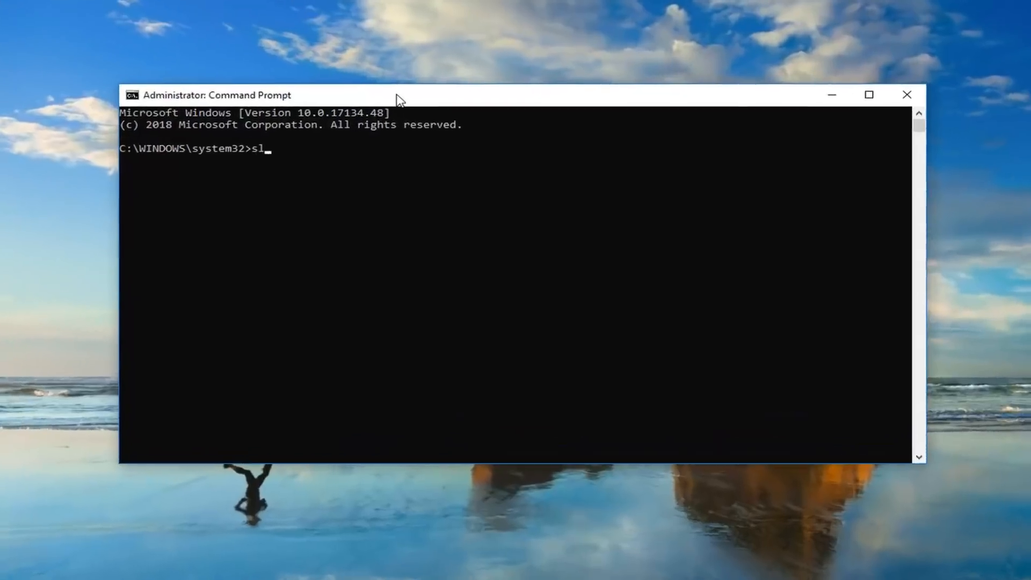
text(mgr -)
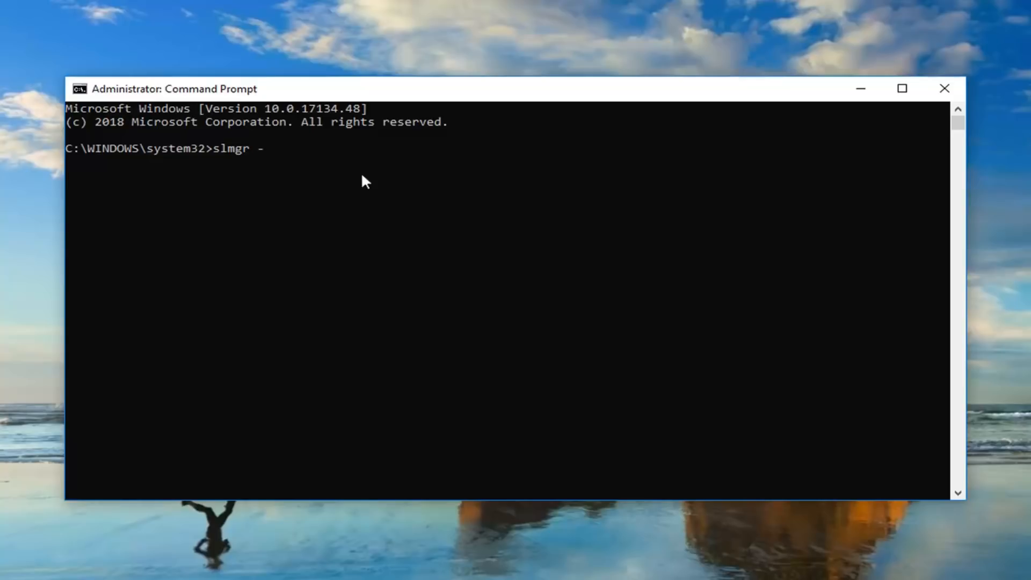
text(re)
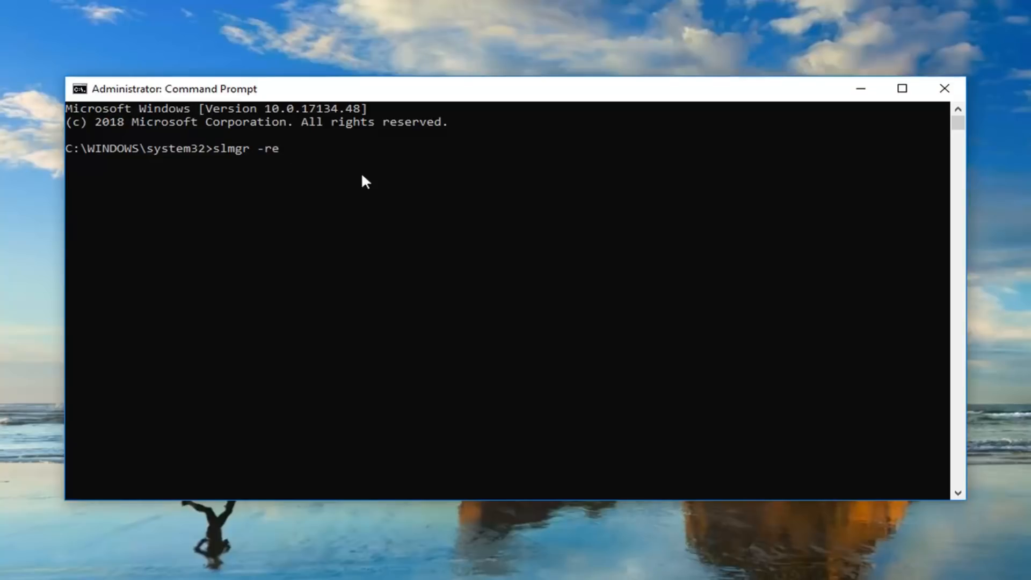
text(ar)
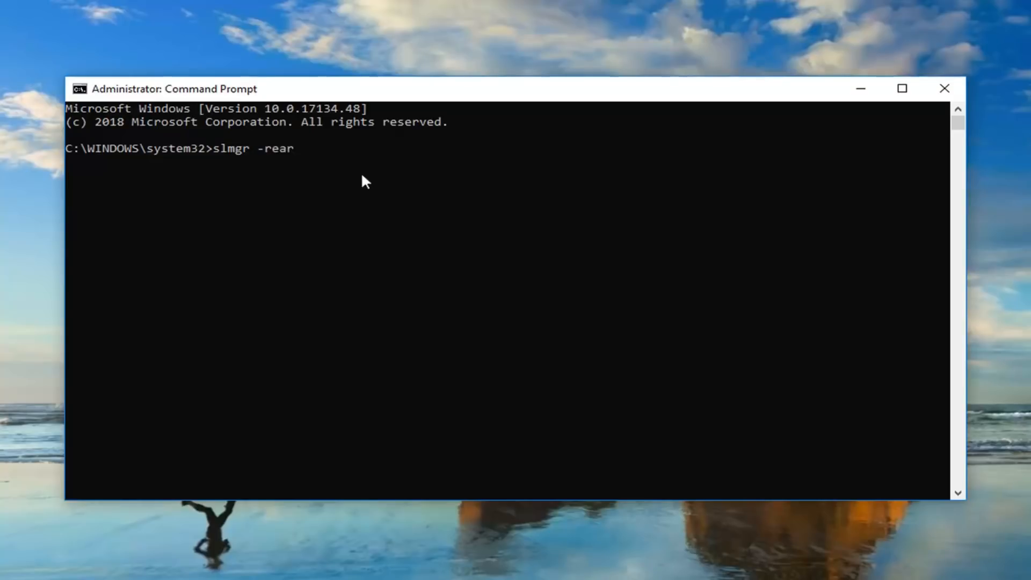
text(m)
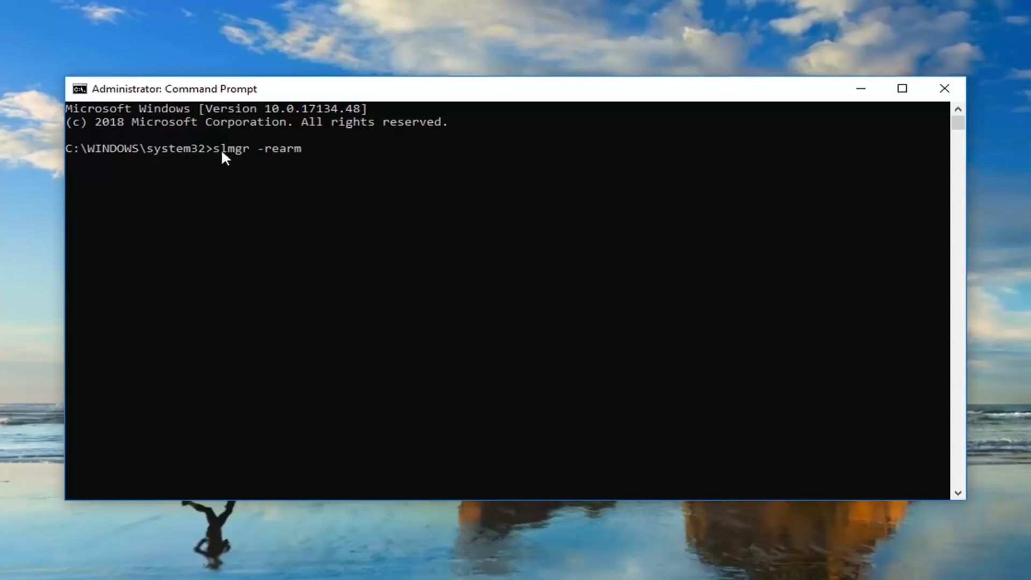
mouse_move(263, 153)
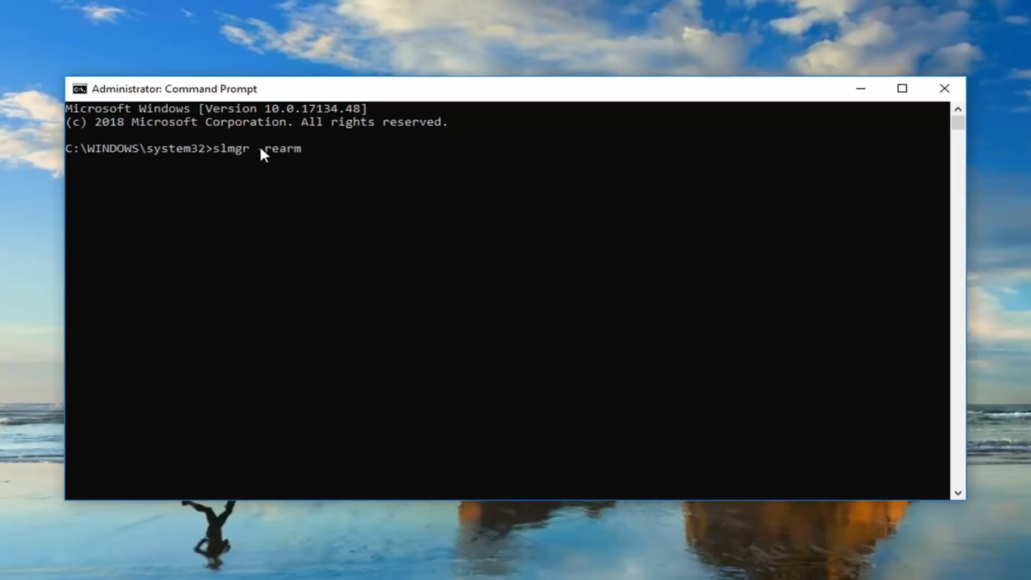
text(-)
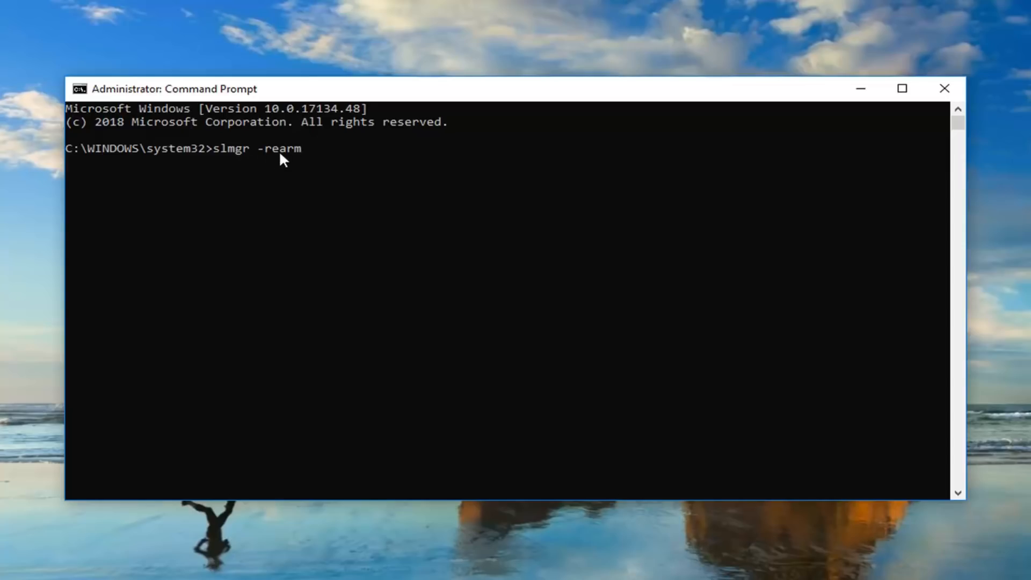
key(Return)
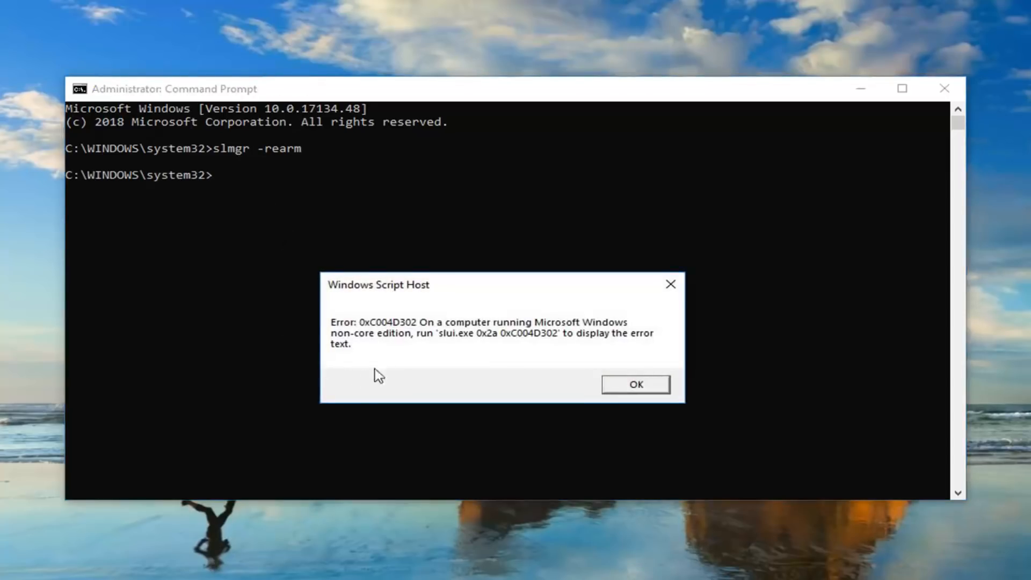
mouse_move(405, 388)
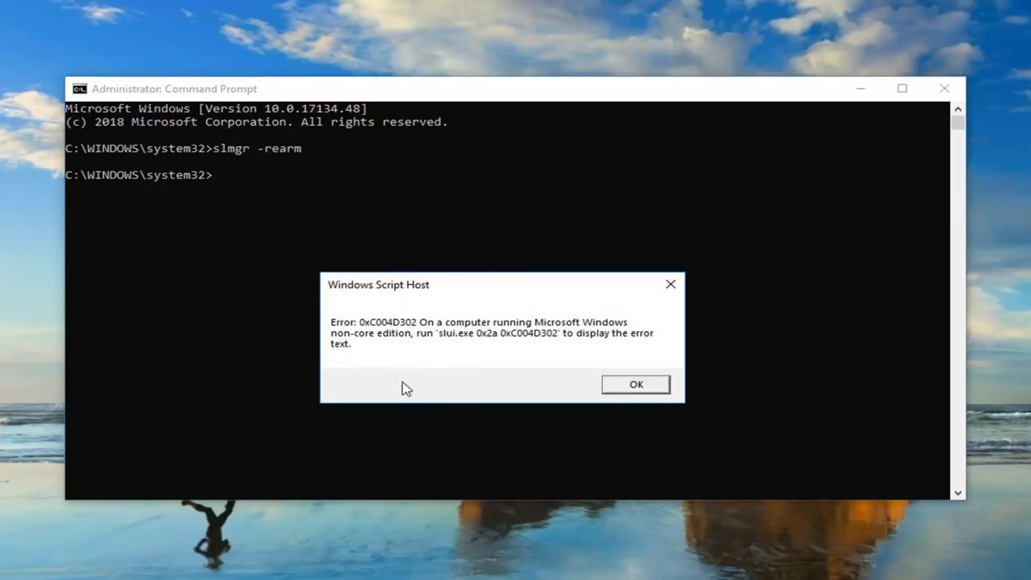
mouse_move(356, 357)
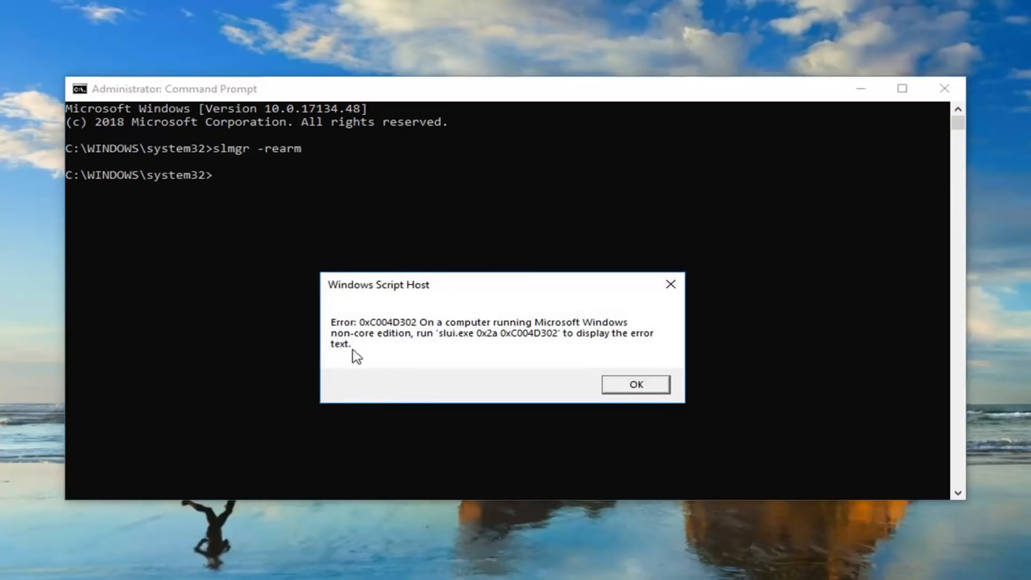
mouse_move(452, 338)
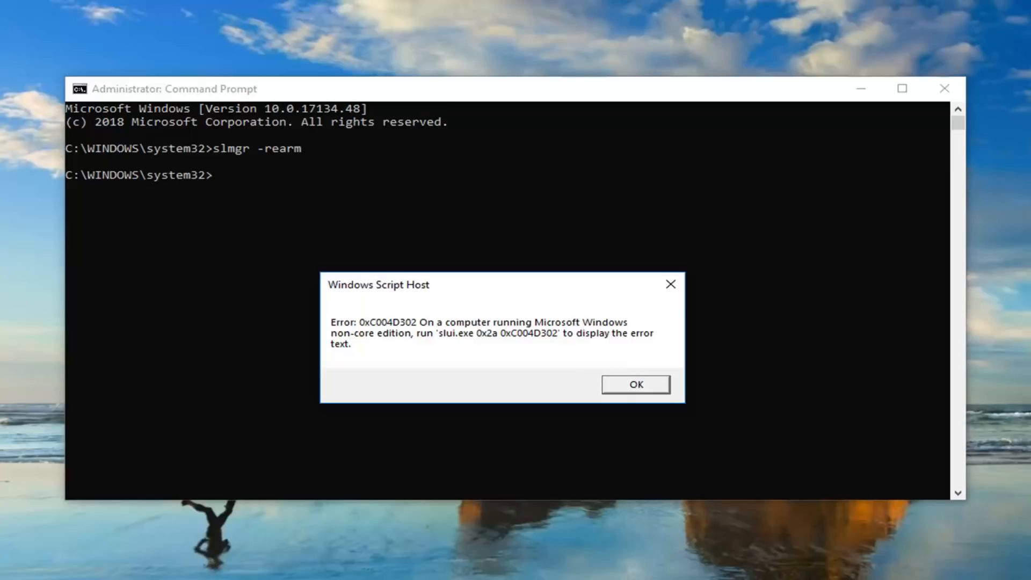
Step: Dismiss the Windows Script Host error 0xC004D302 dialog
click(635, 385)
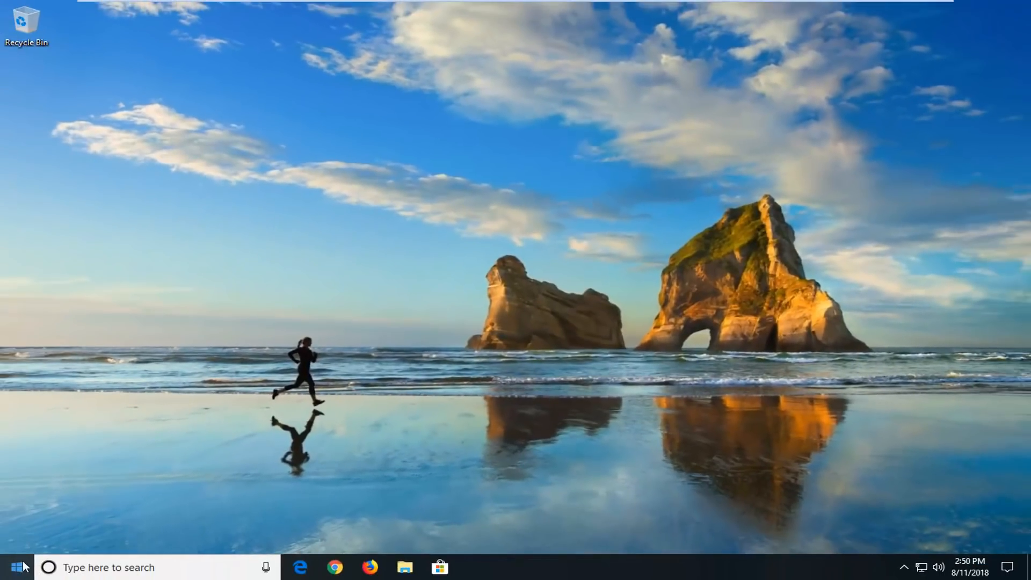
mouse_move(127, 492)
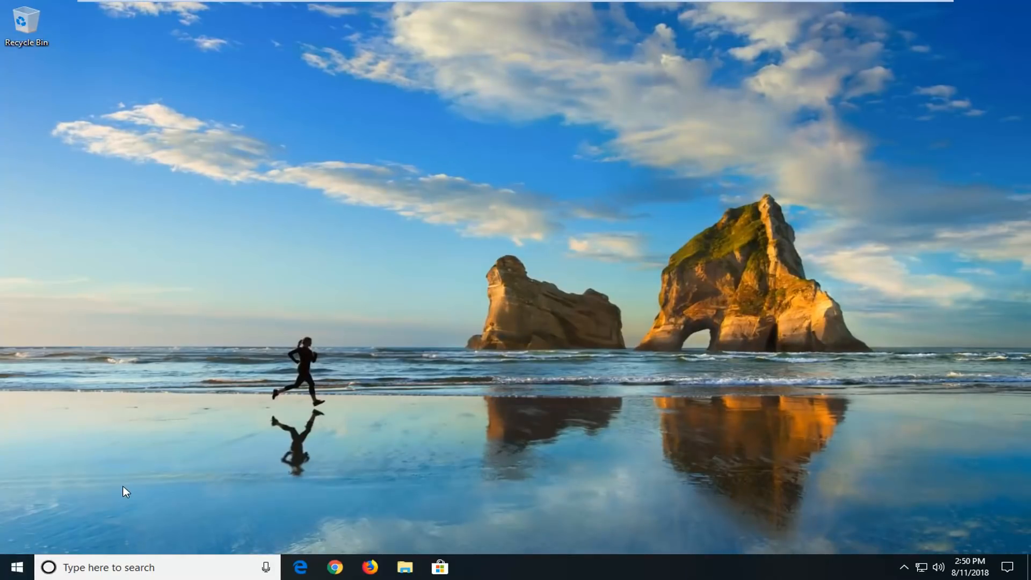
mouse_move(14, 567)
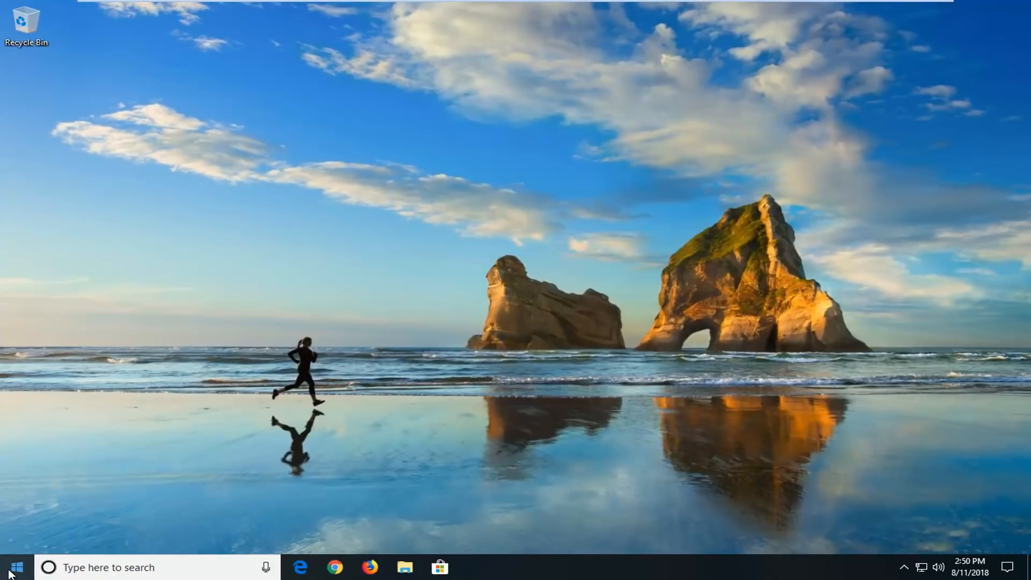
Step: Search regedit in the Start menu to launch Registry Editor
click(13, 568)
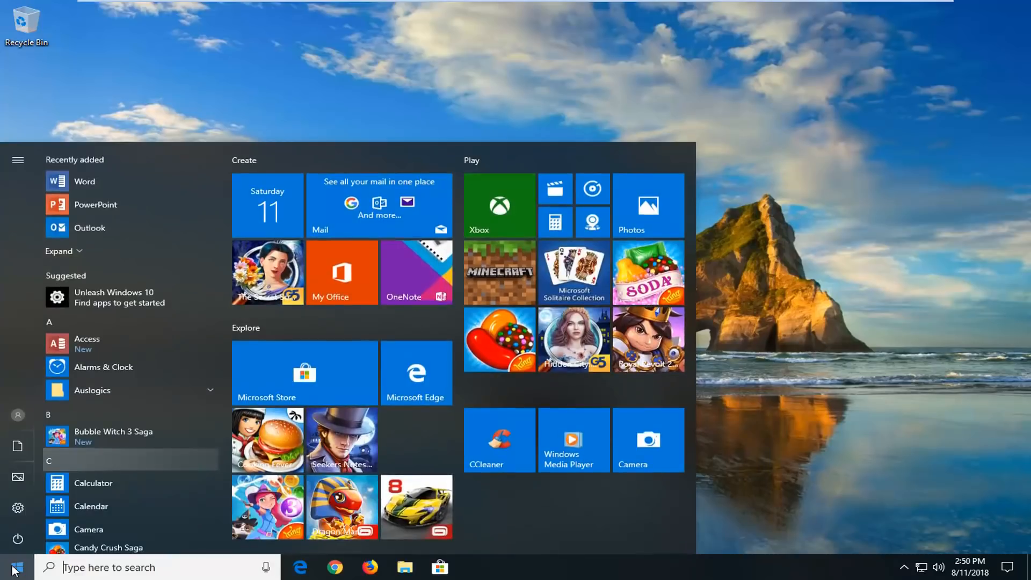
text(regedit)
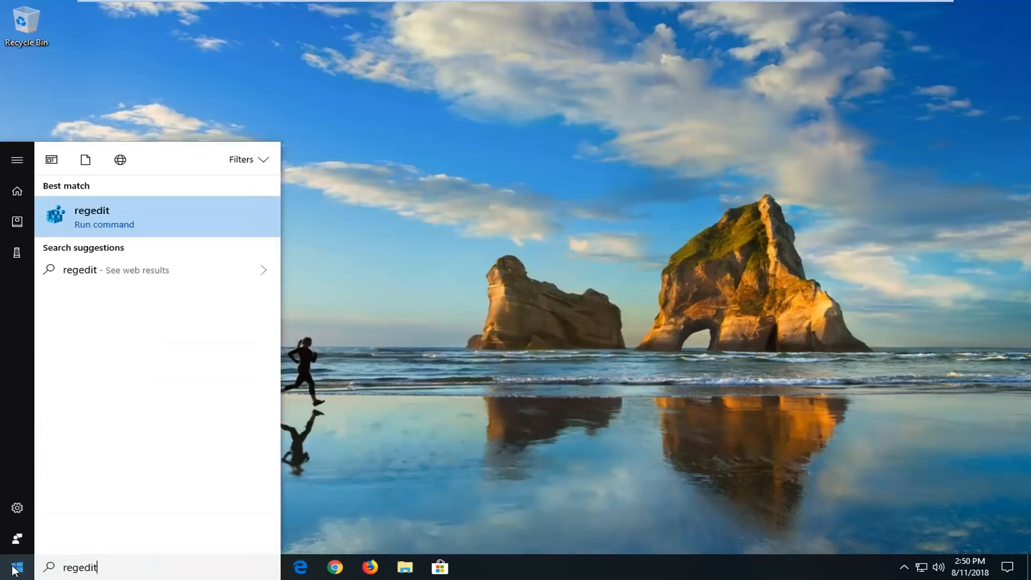
mouse_move(63, 577)
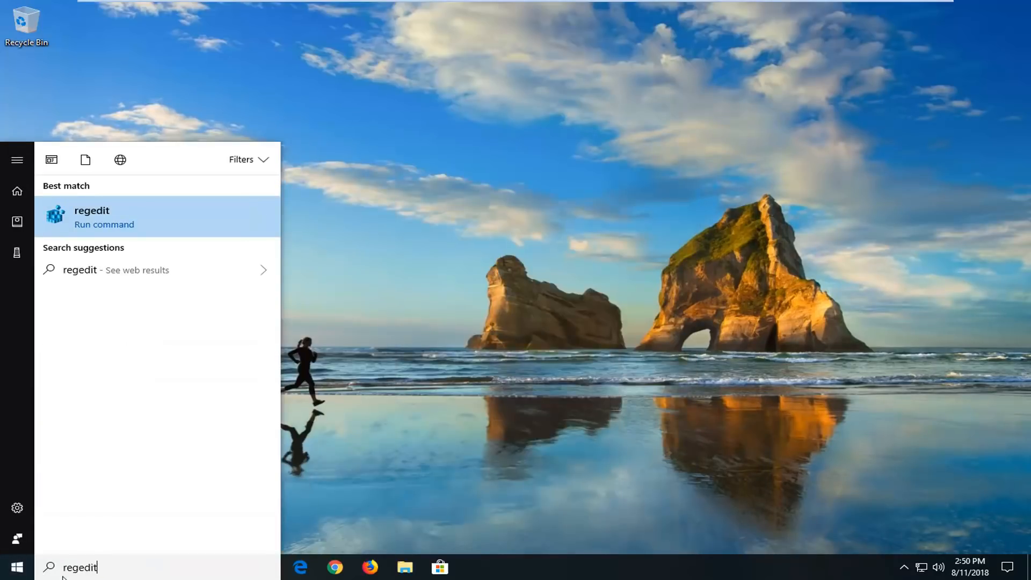
mouse_move(55, 220)
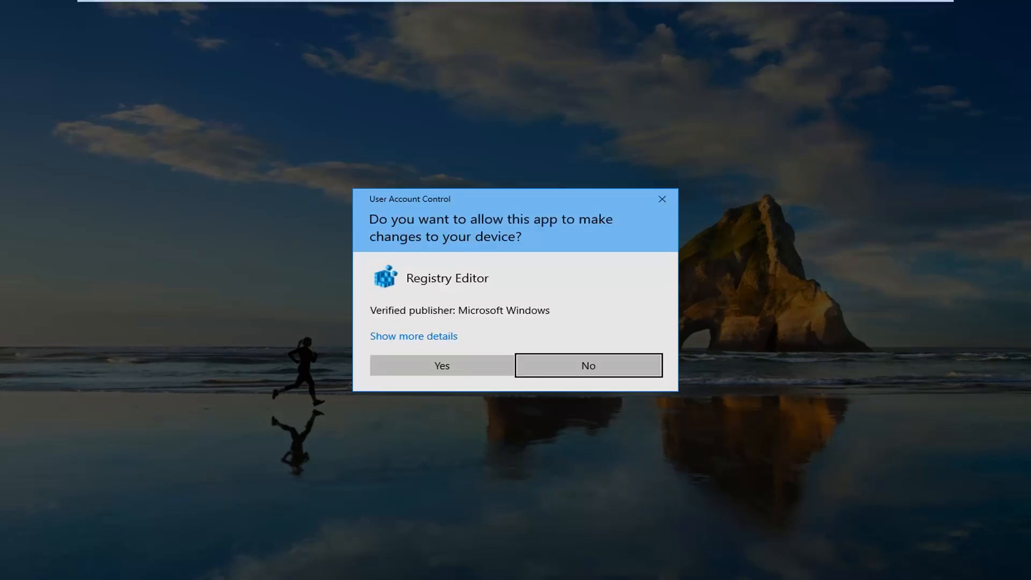
mouse_move(440, 365)
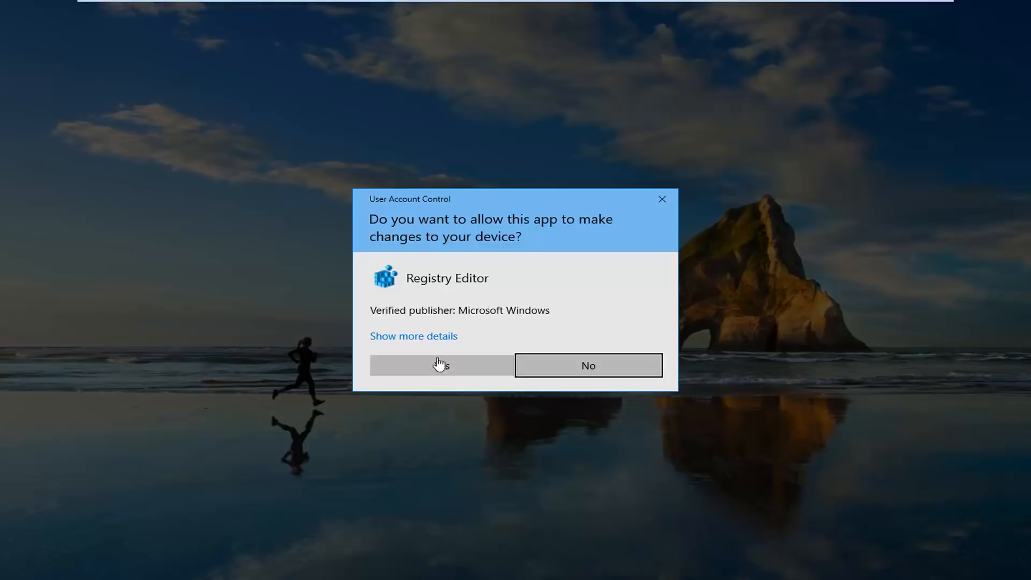
Step: Allow the User Account Control prompt so Registry Editor runs elevated
click(440, 366)
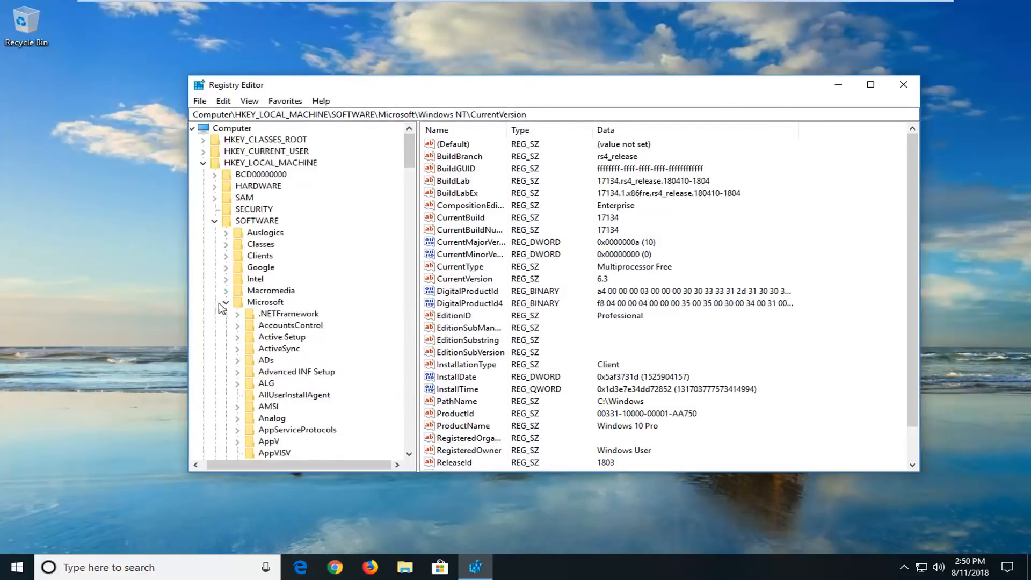
click(204, 162)
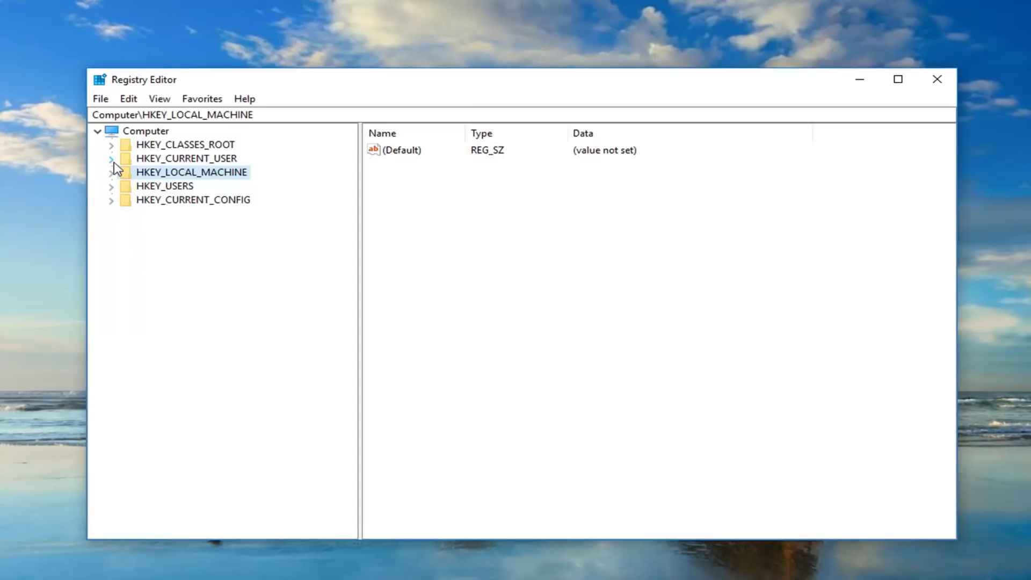
click(100, 99)
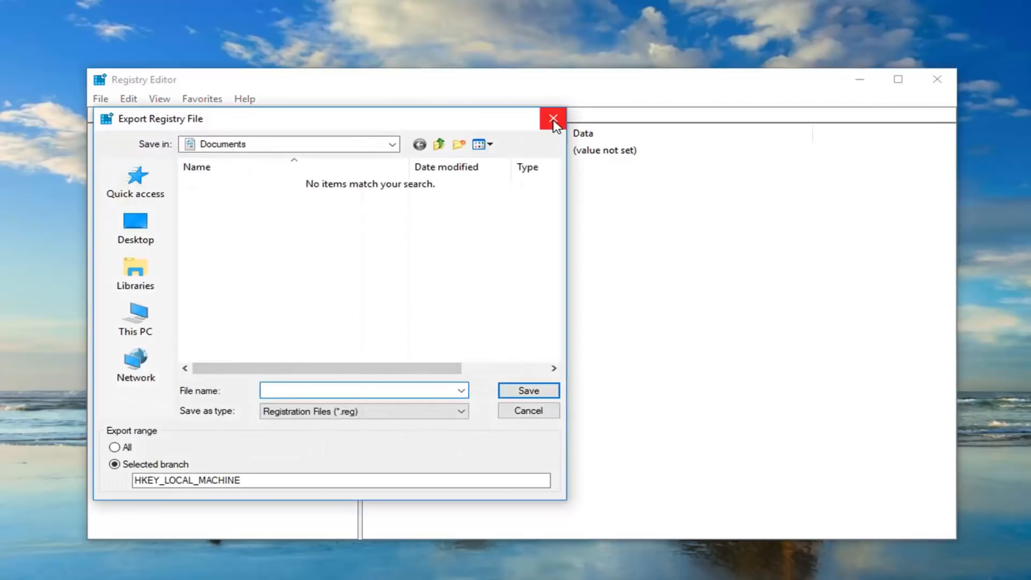
click(552, 118)
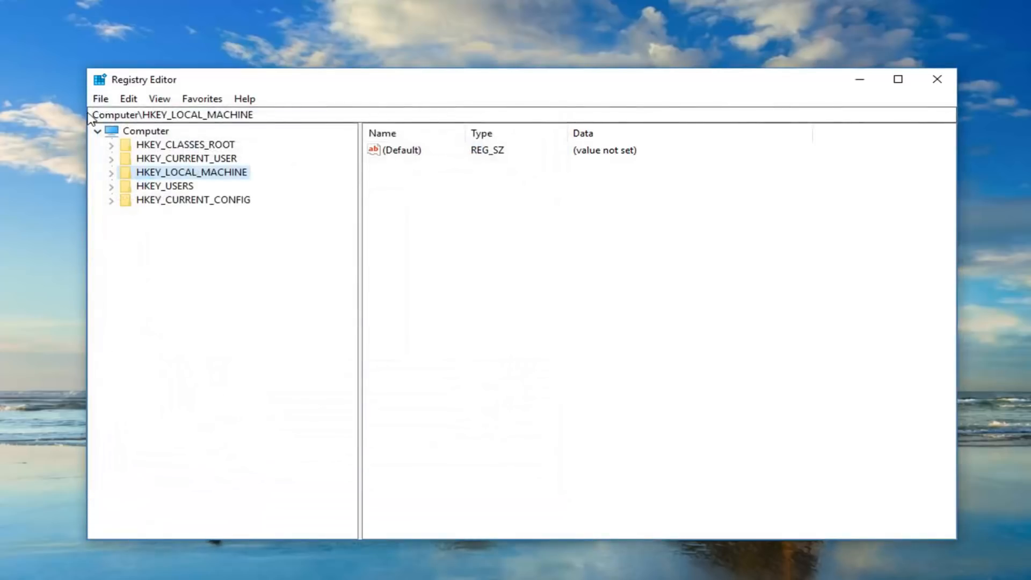
click(100, 98)
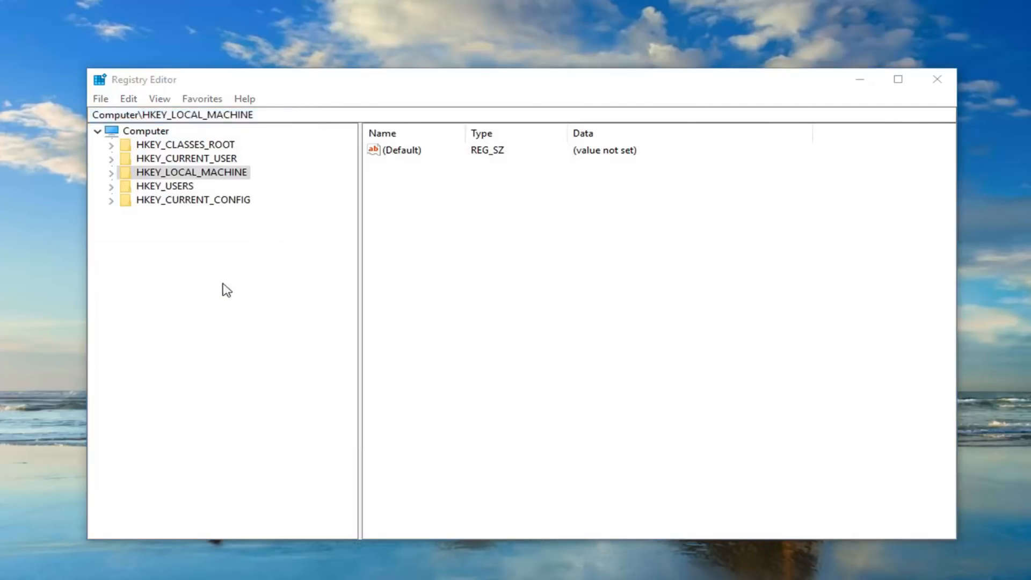
click(100, 98)
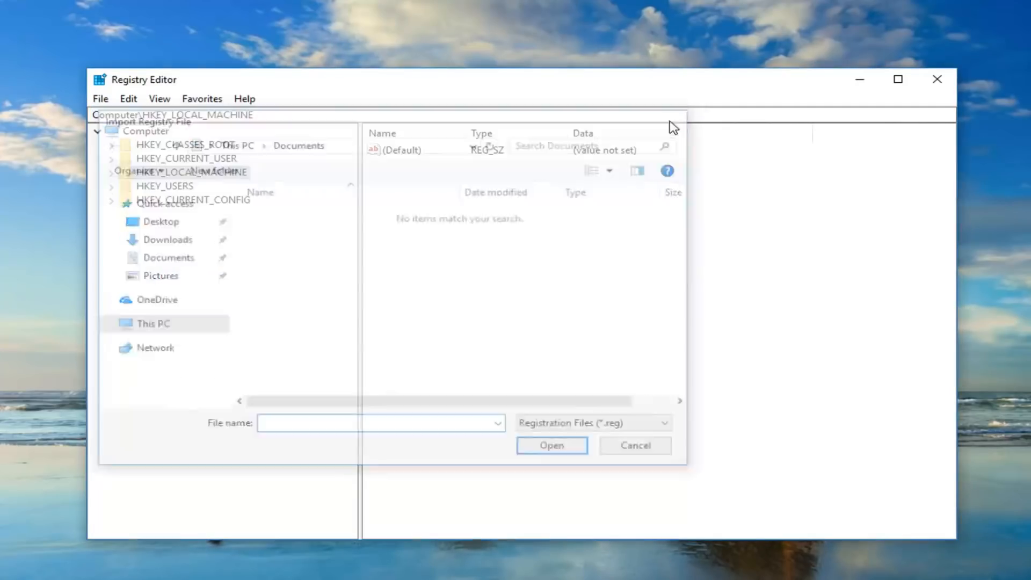
click(634, 444)
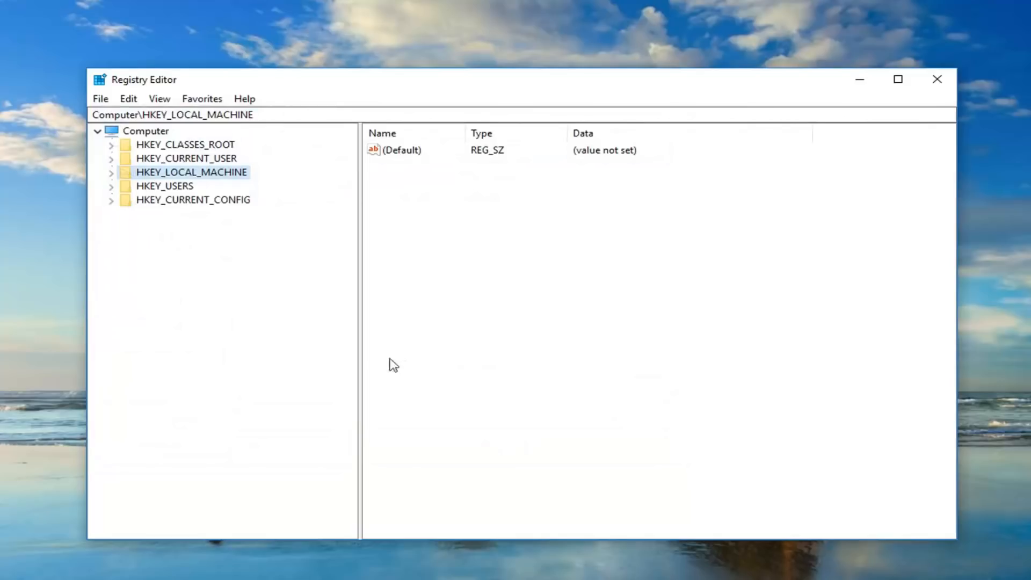
mouse_move(220, 193)
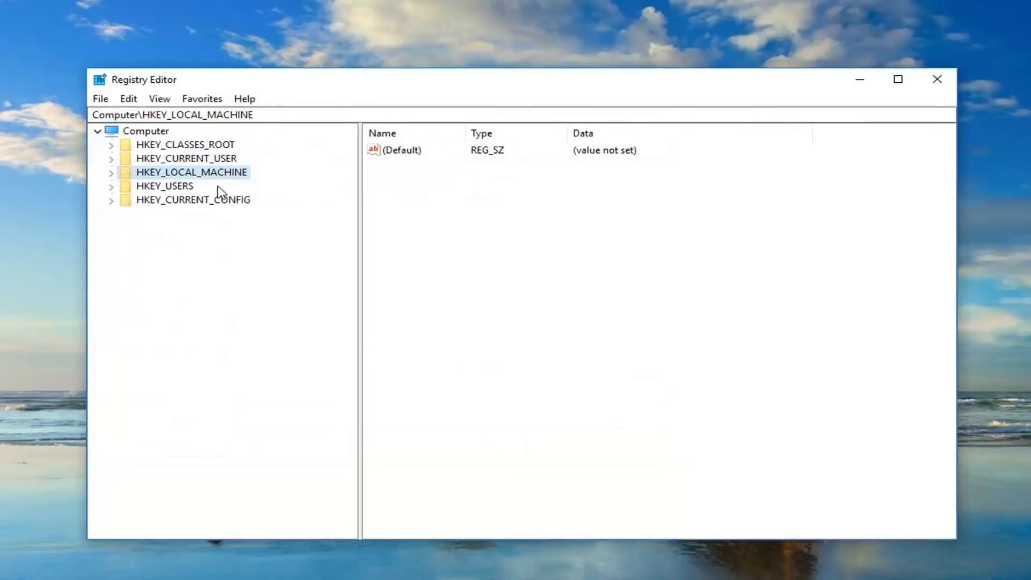
mouse_move(200, 186)
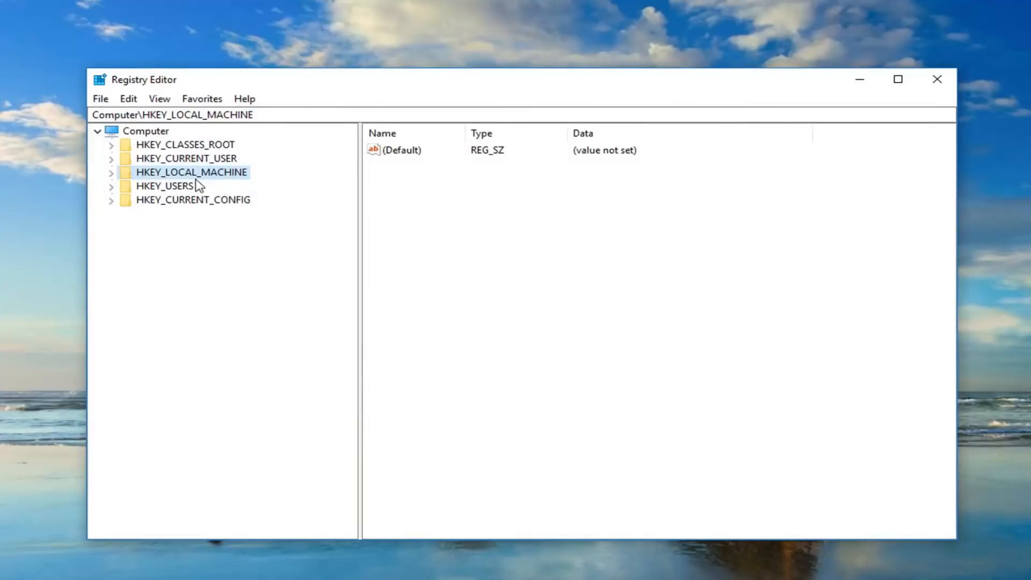
mouse_move(139, 177)
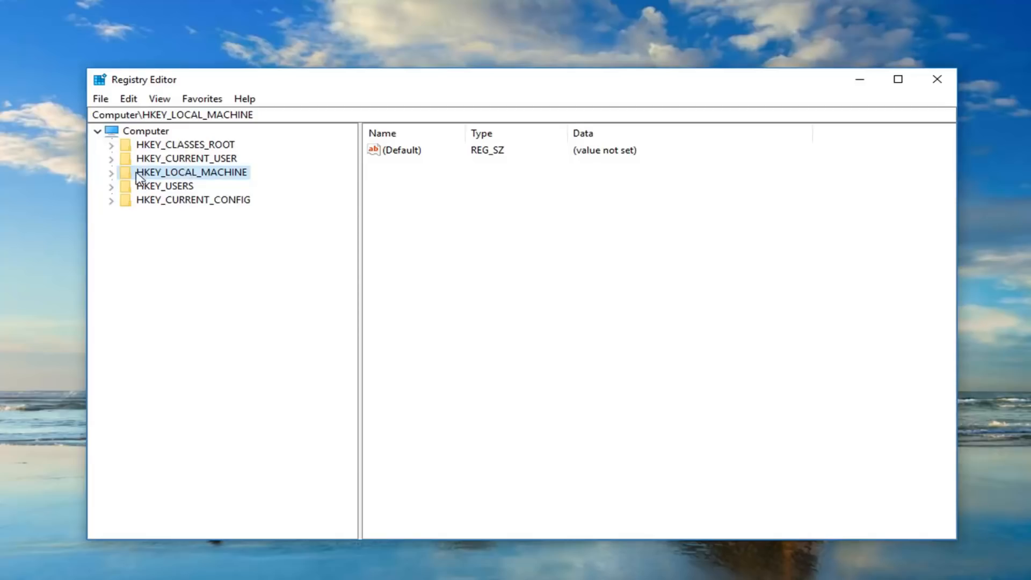
mouse_move(112, 180)
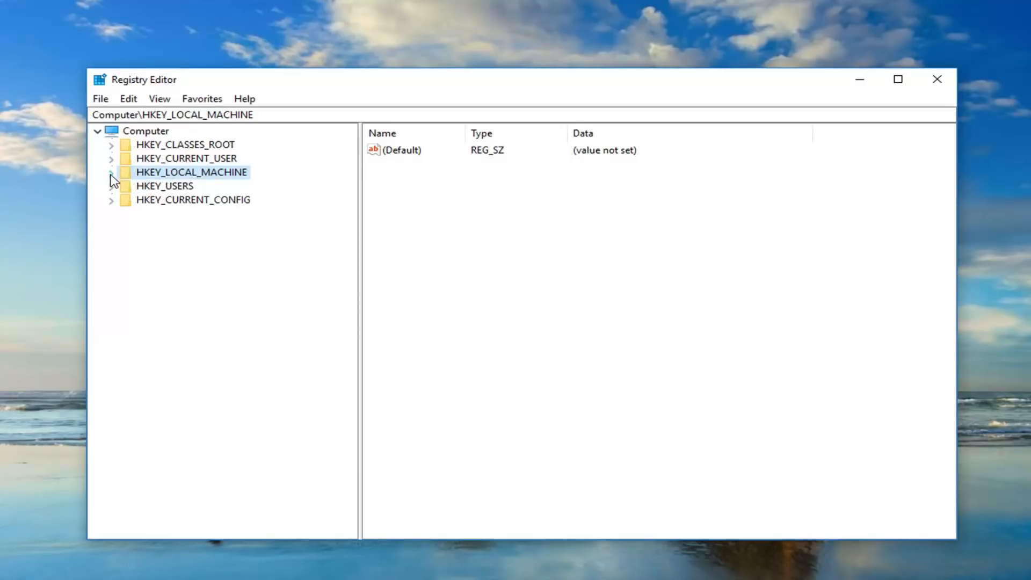
Step: Expand HKEY_LOCAL_MACHINE, SOFTWARE and Microsoft down to the Windows NT key
click(111, 172)
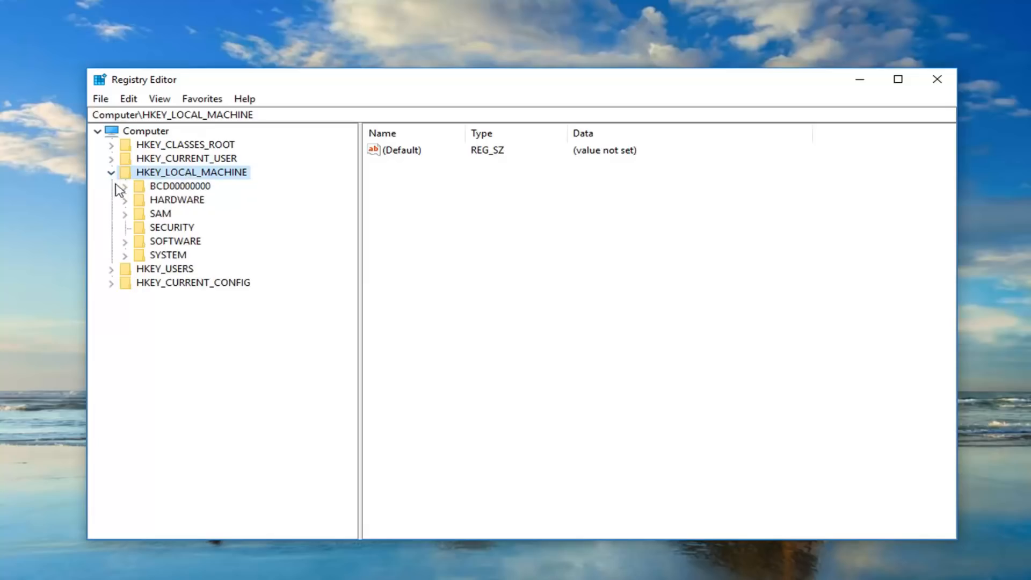
mouse_move(143, 227)
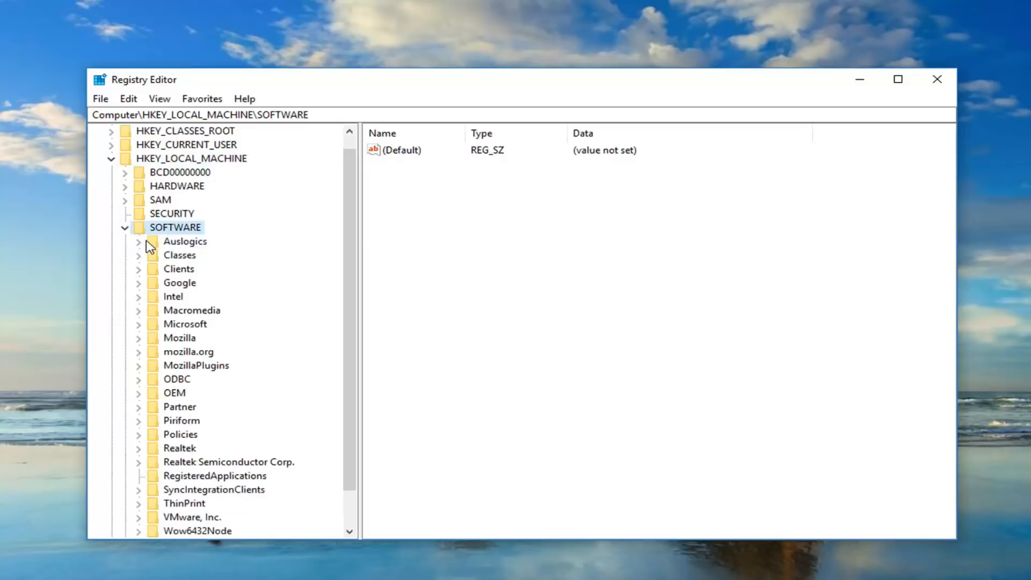
click(185, 324)
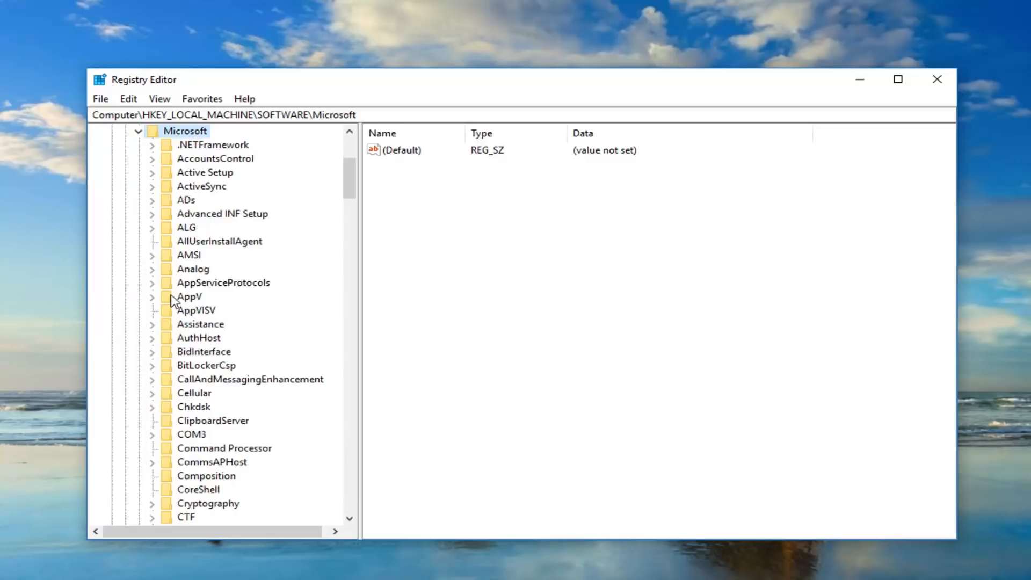
scroll(down, 3)
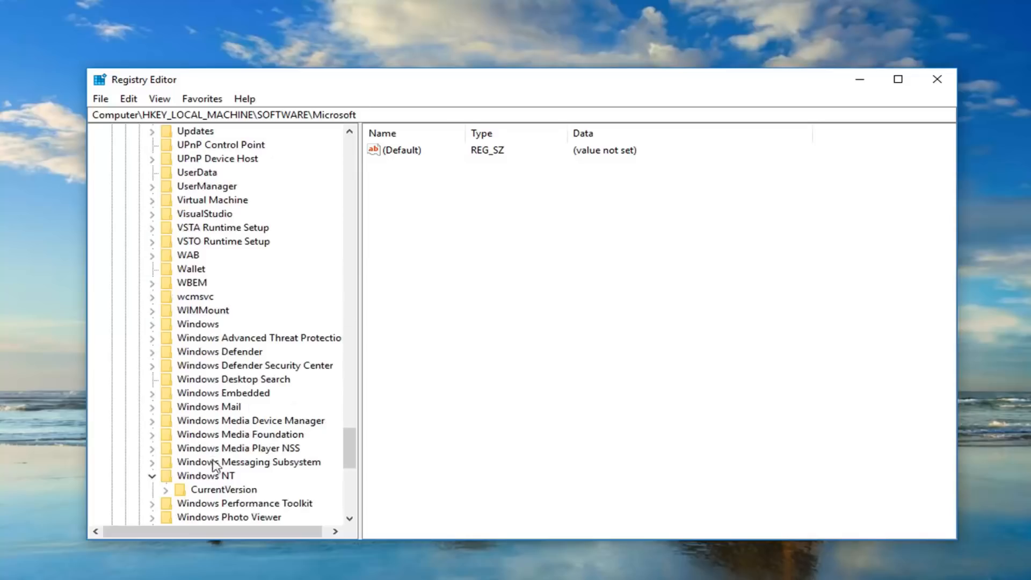
click(223, 490)
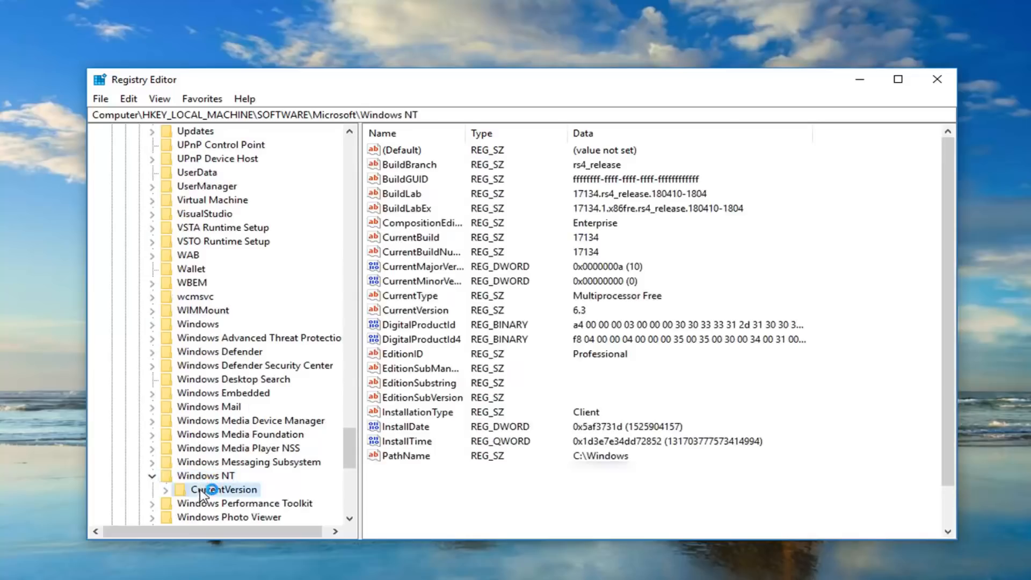
Step: Select CurrentVersion under Windows NT and pick out its ProductId value
click(227, 489)
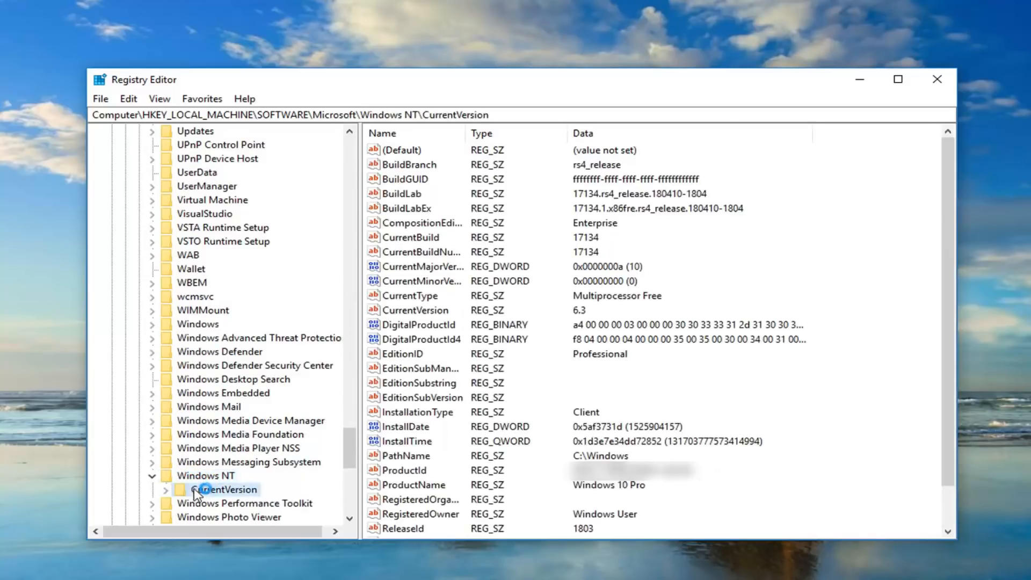
mouse_move(394, 490)
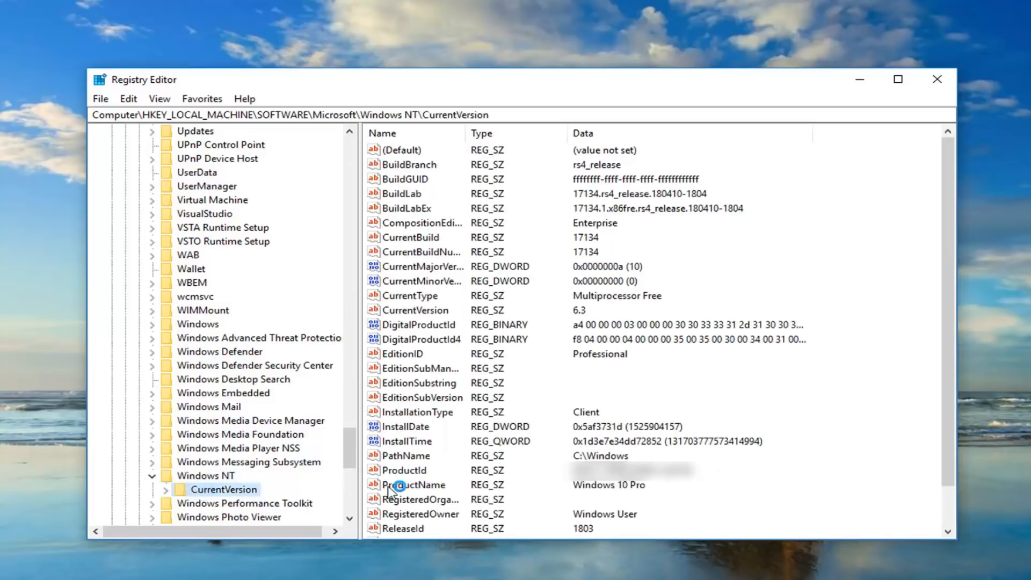
mouse_move(394, 473)
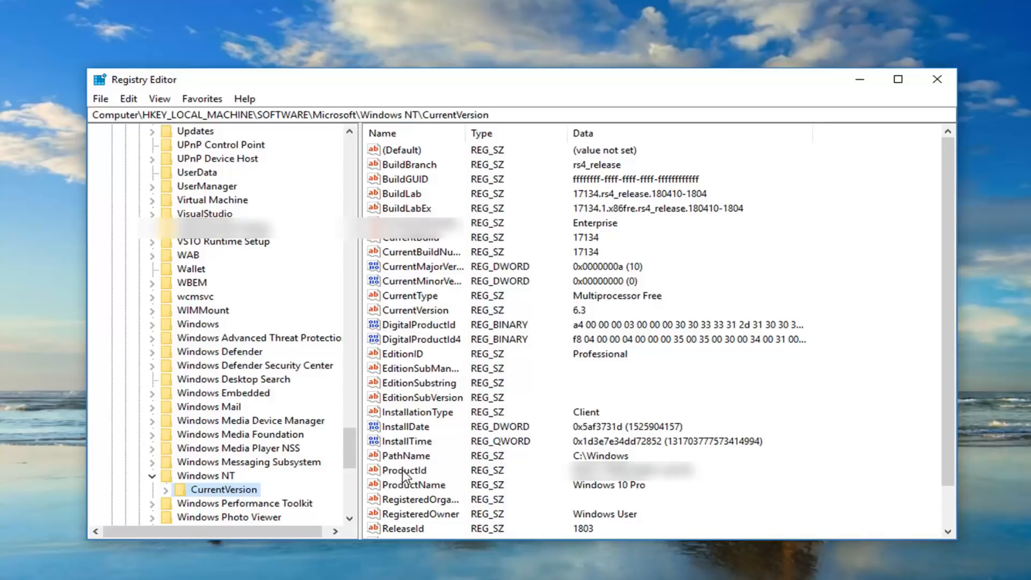
click(408, 470)
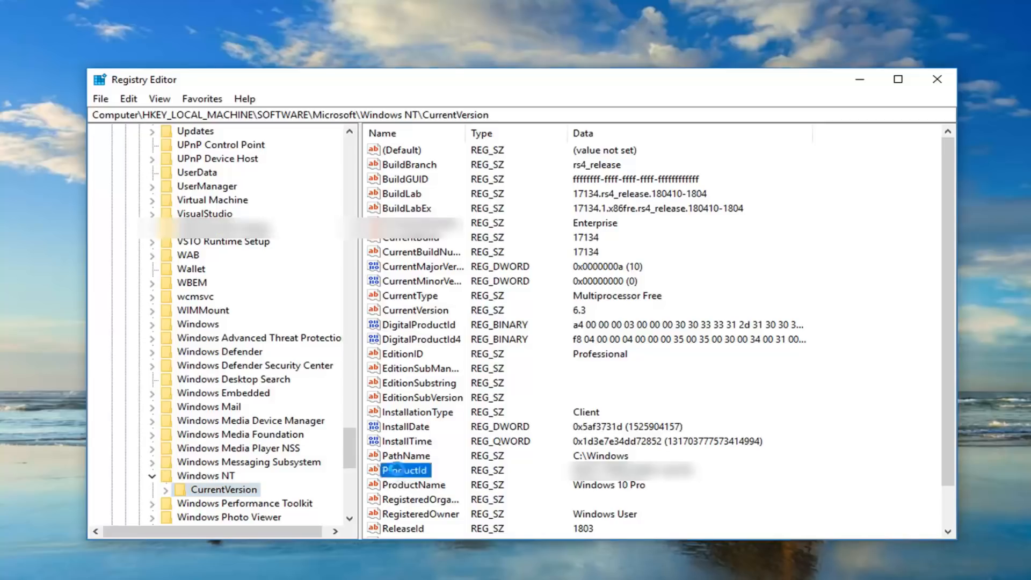
Step: Edit the ProductId string, keep its name ProductId, and confirm with OK
double_click(406, 469)
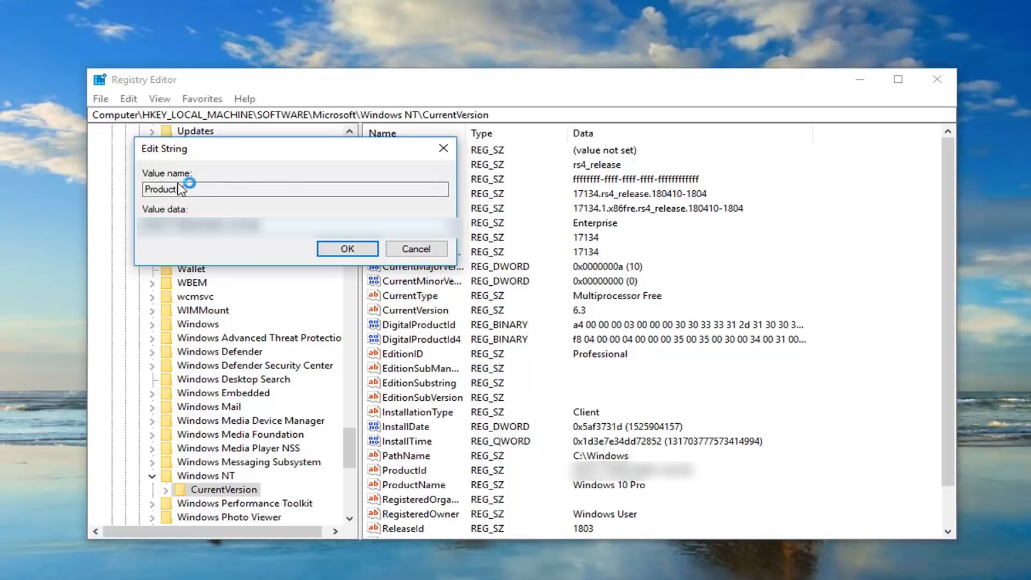
text(Id)
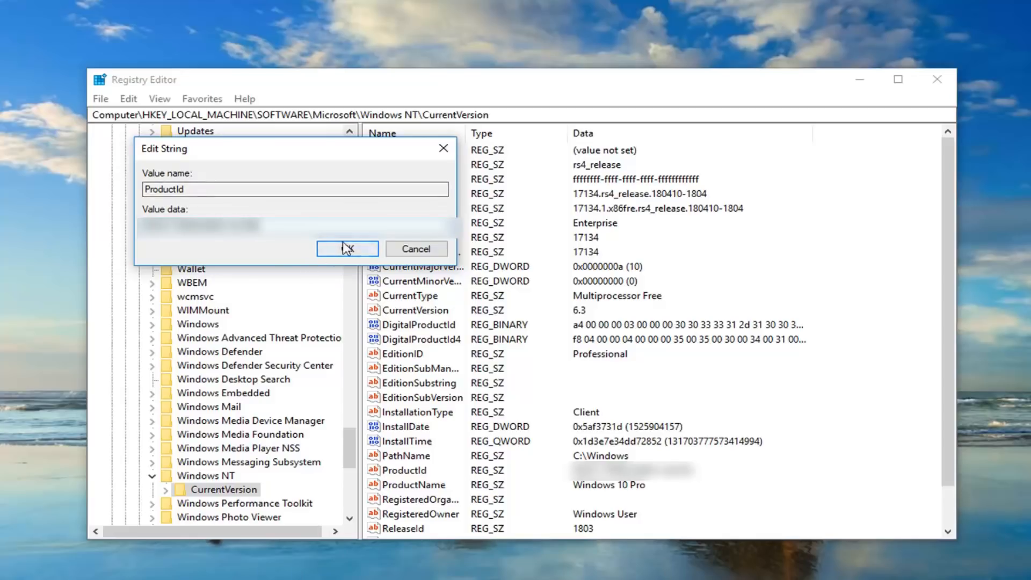
click(347, 248)
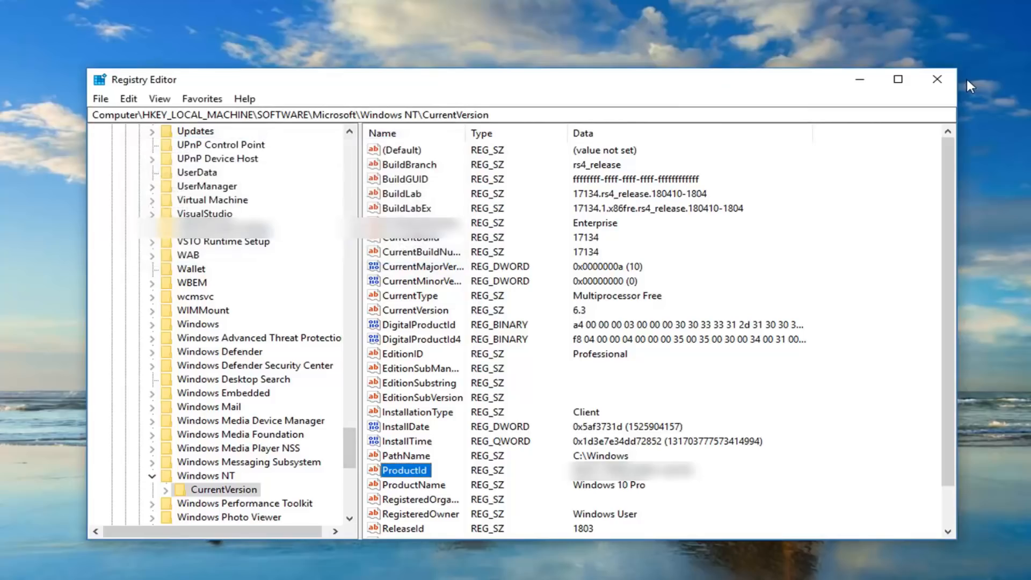